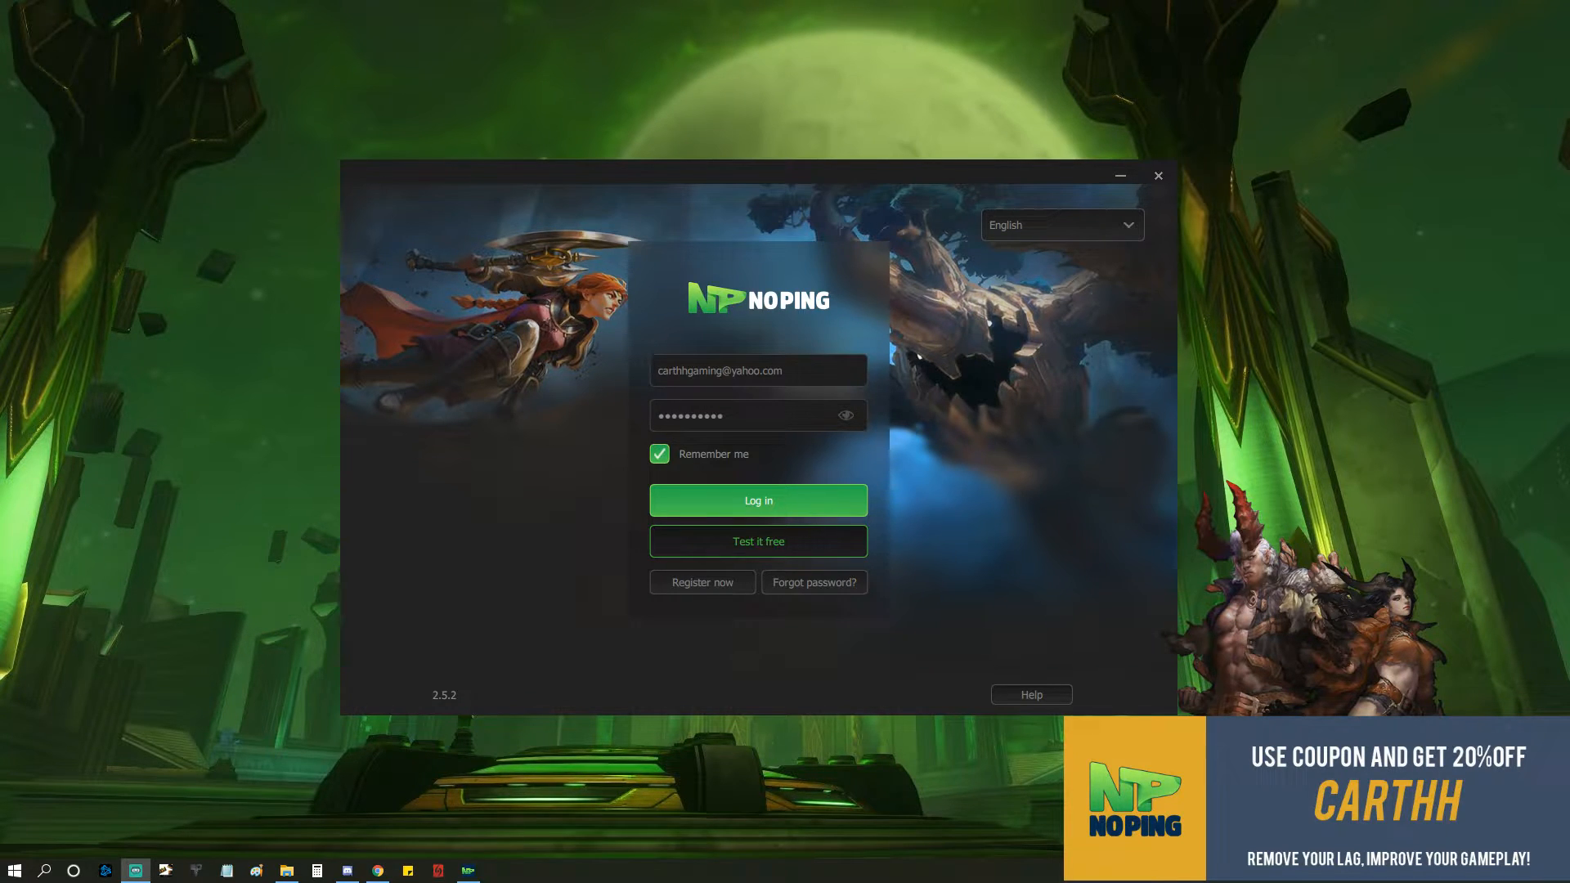
mouse_move(1056, 462)
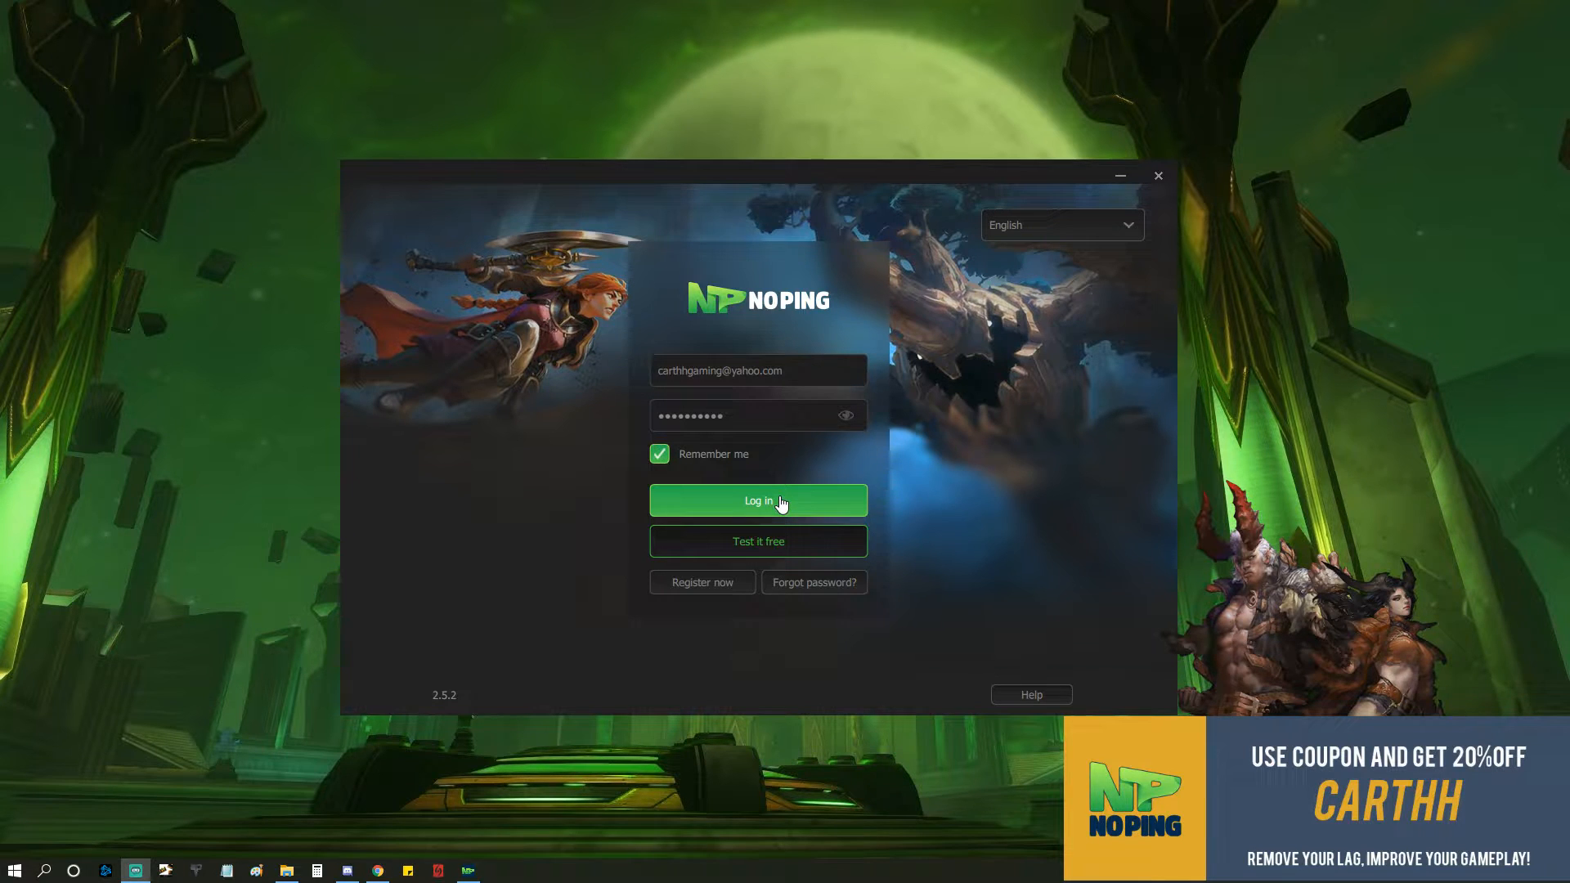
Log in to NoPing with the remembered account credentials.
left_click(758, 500)
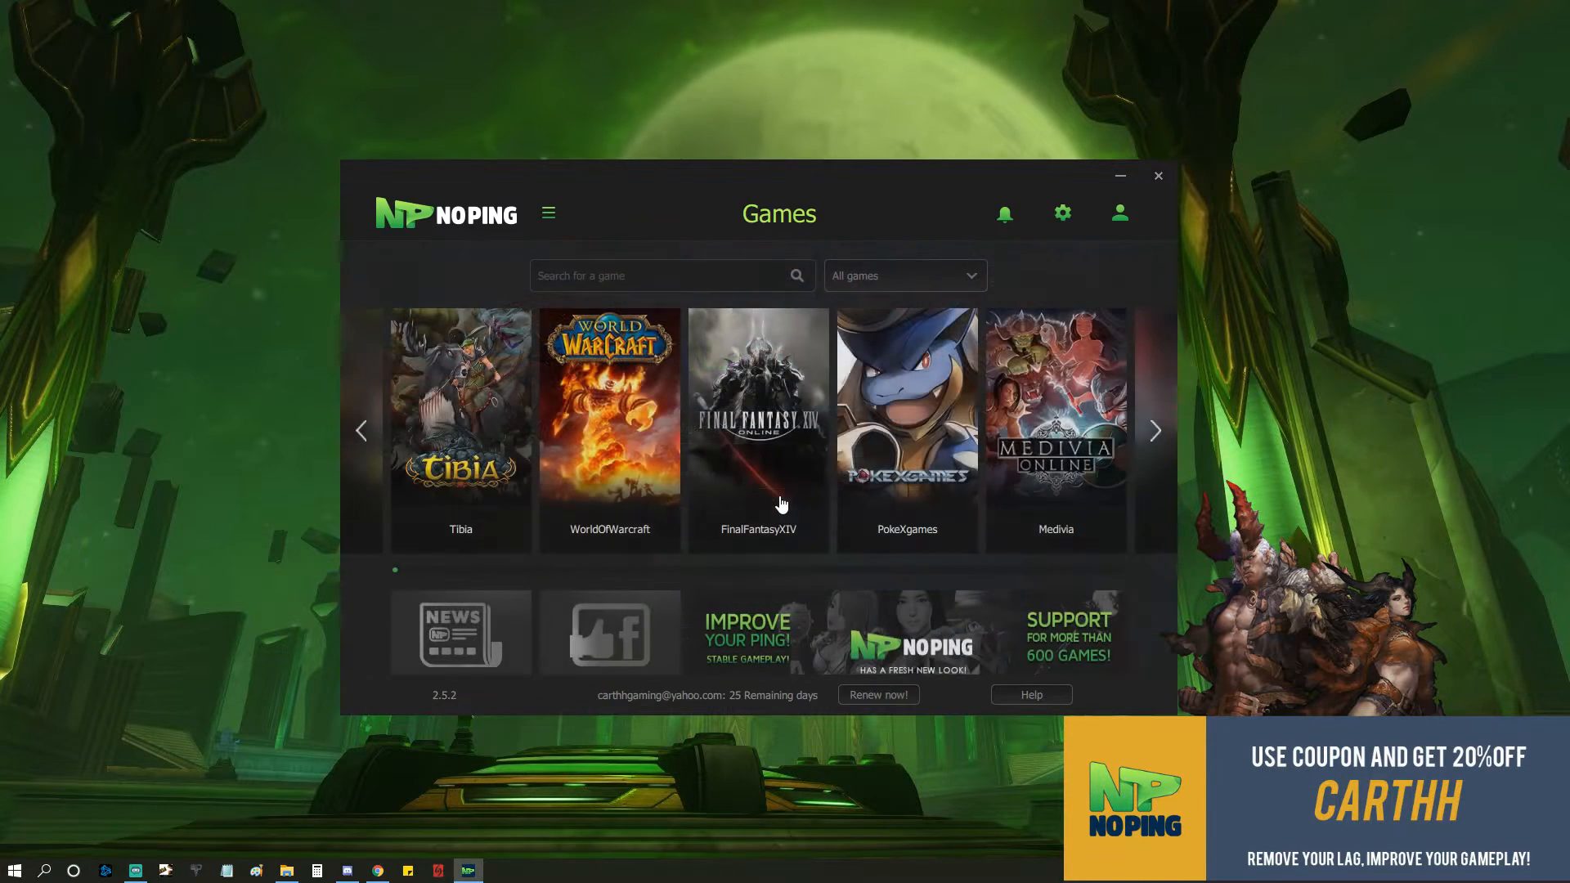
Search the library for 'archeage' and open ArcheAge's server selection.
type("a")
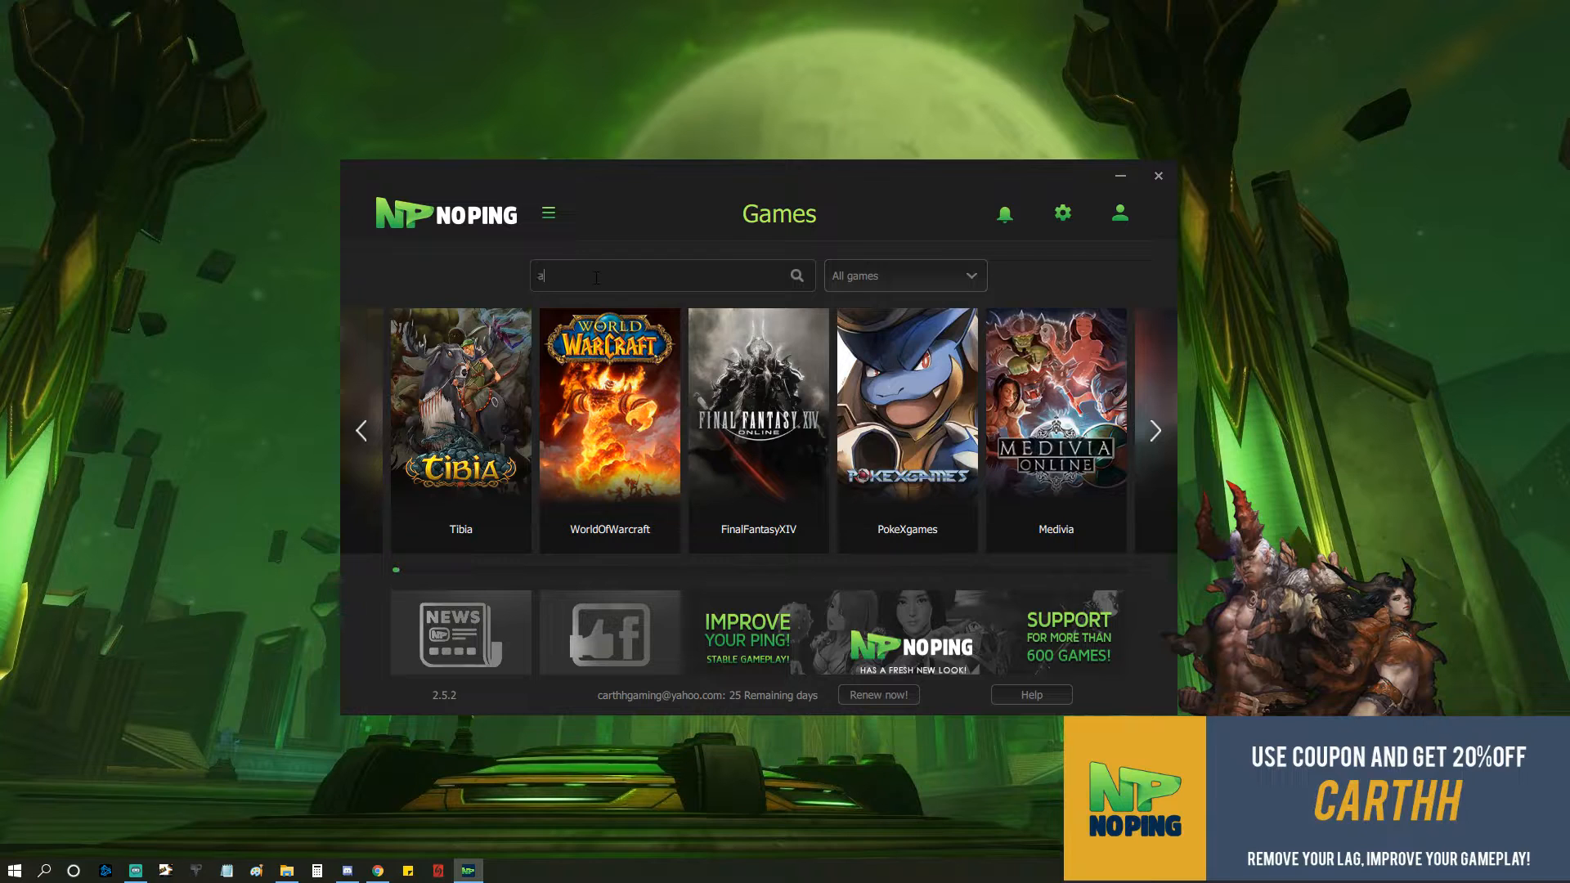
type("archeage")
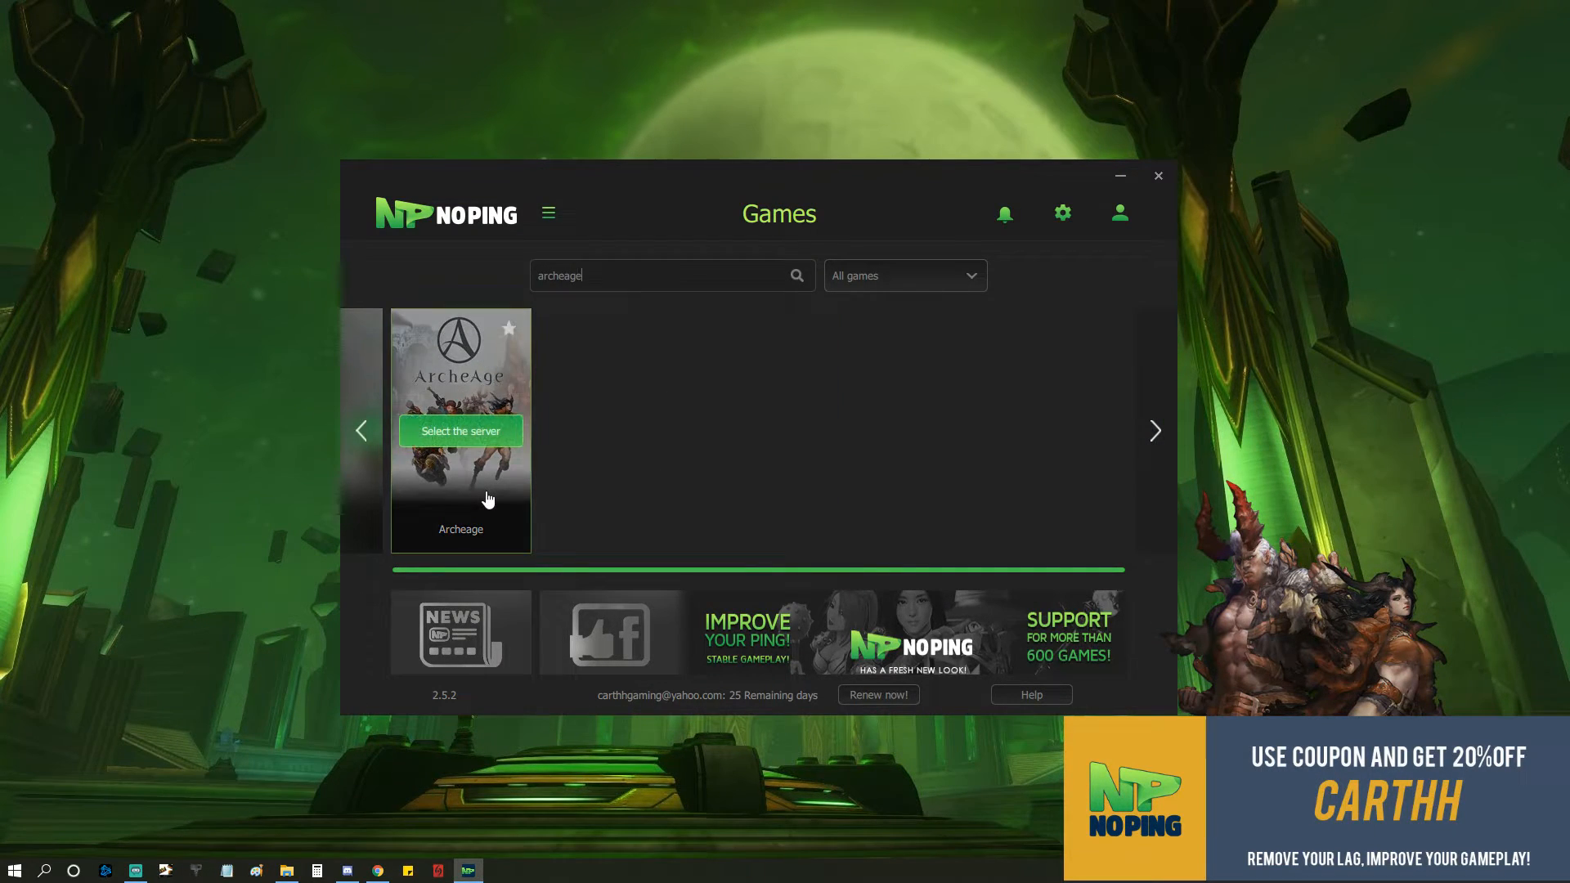
left_click(460, 431)
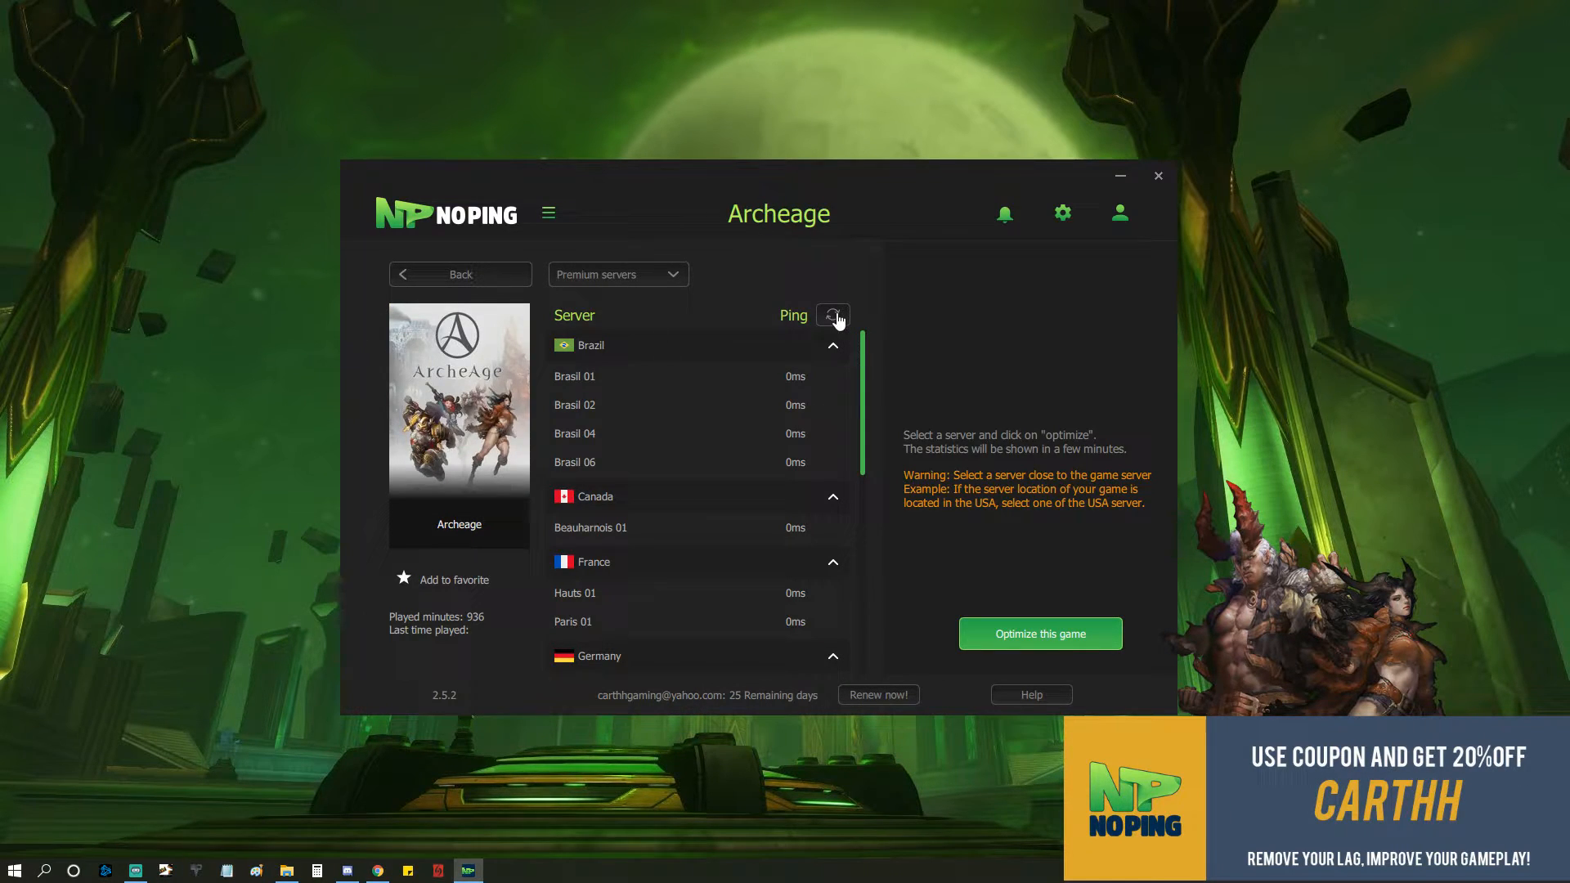
Refresh the Ping column so ArcheAge servers show measured latencies.
left_click(833, 314)
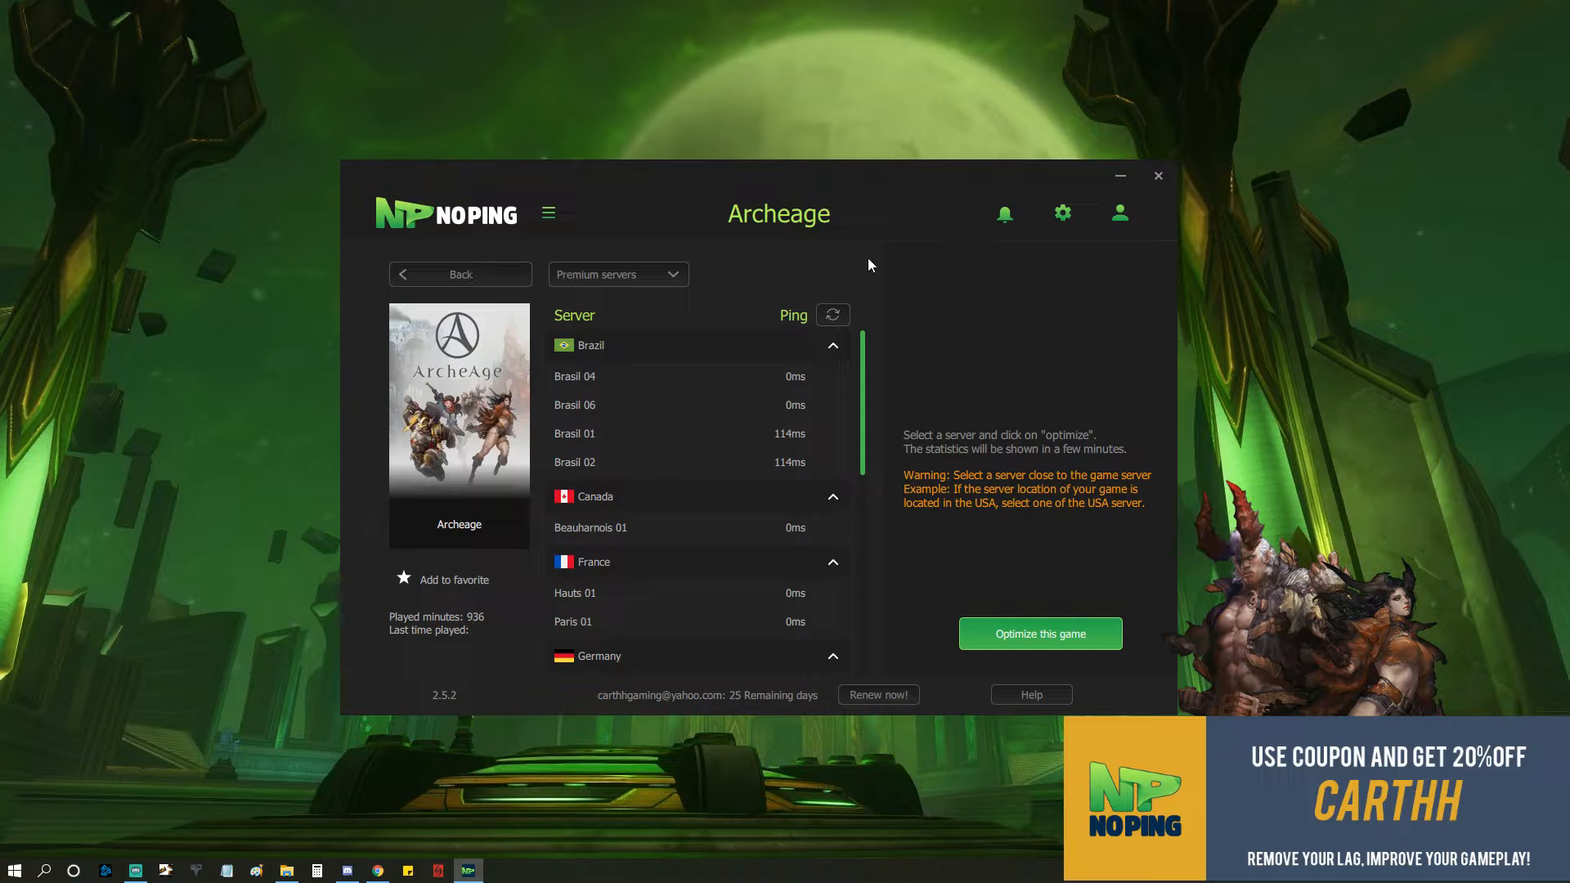
left_click(832, 314)
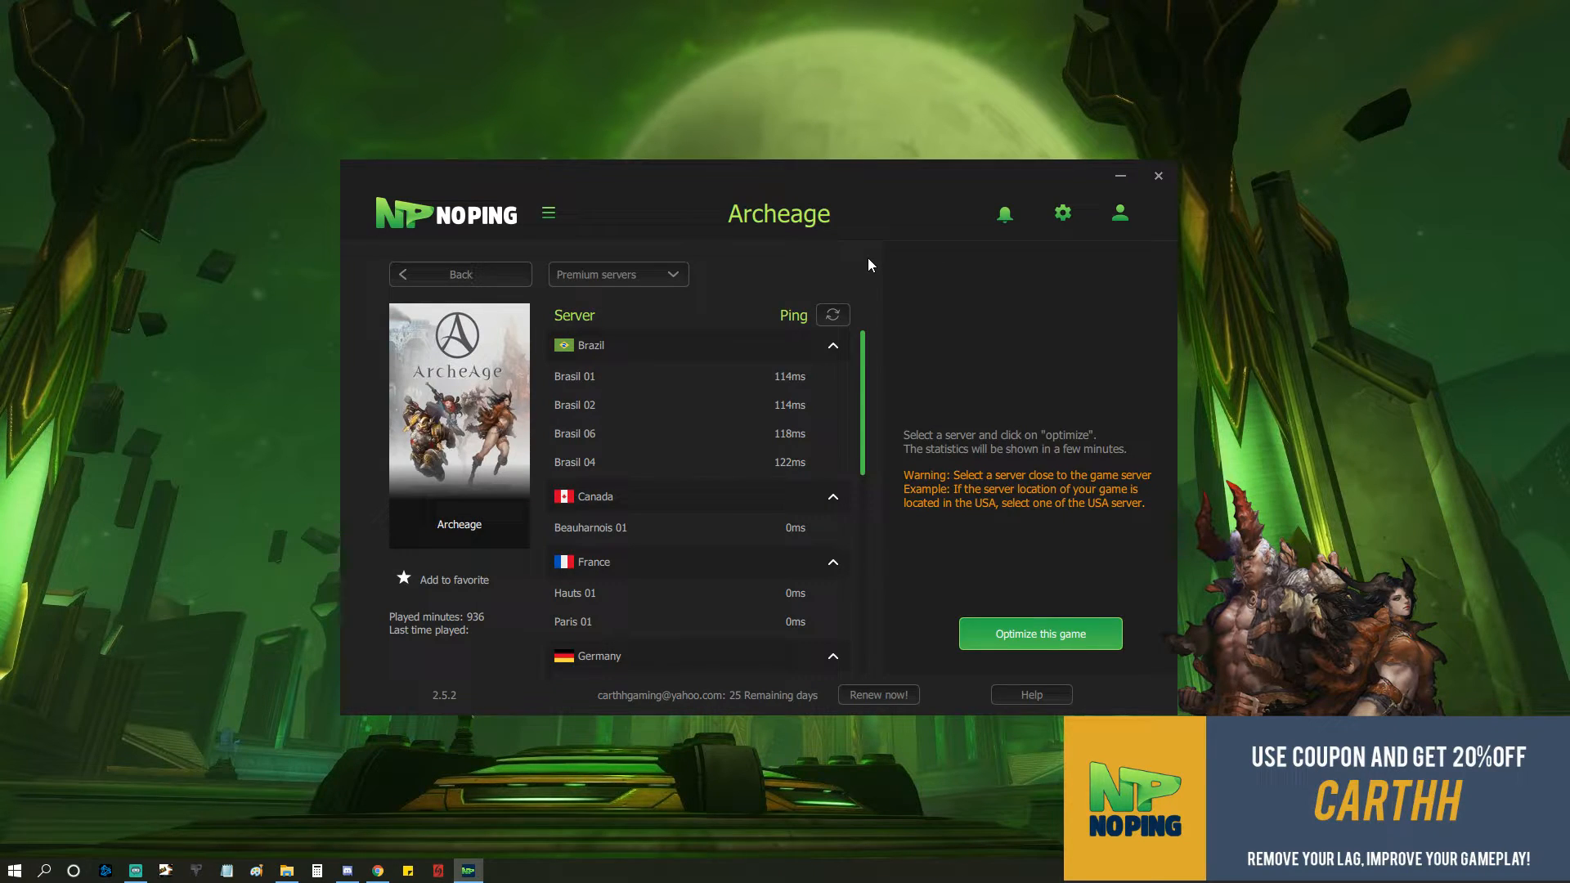
left_click(832, 314)
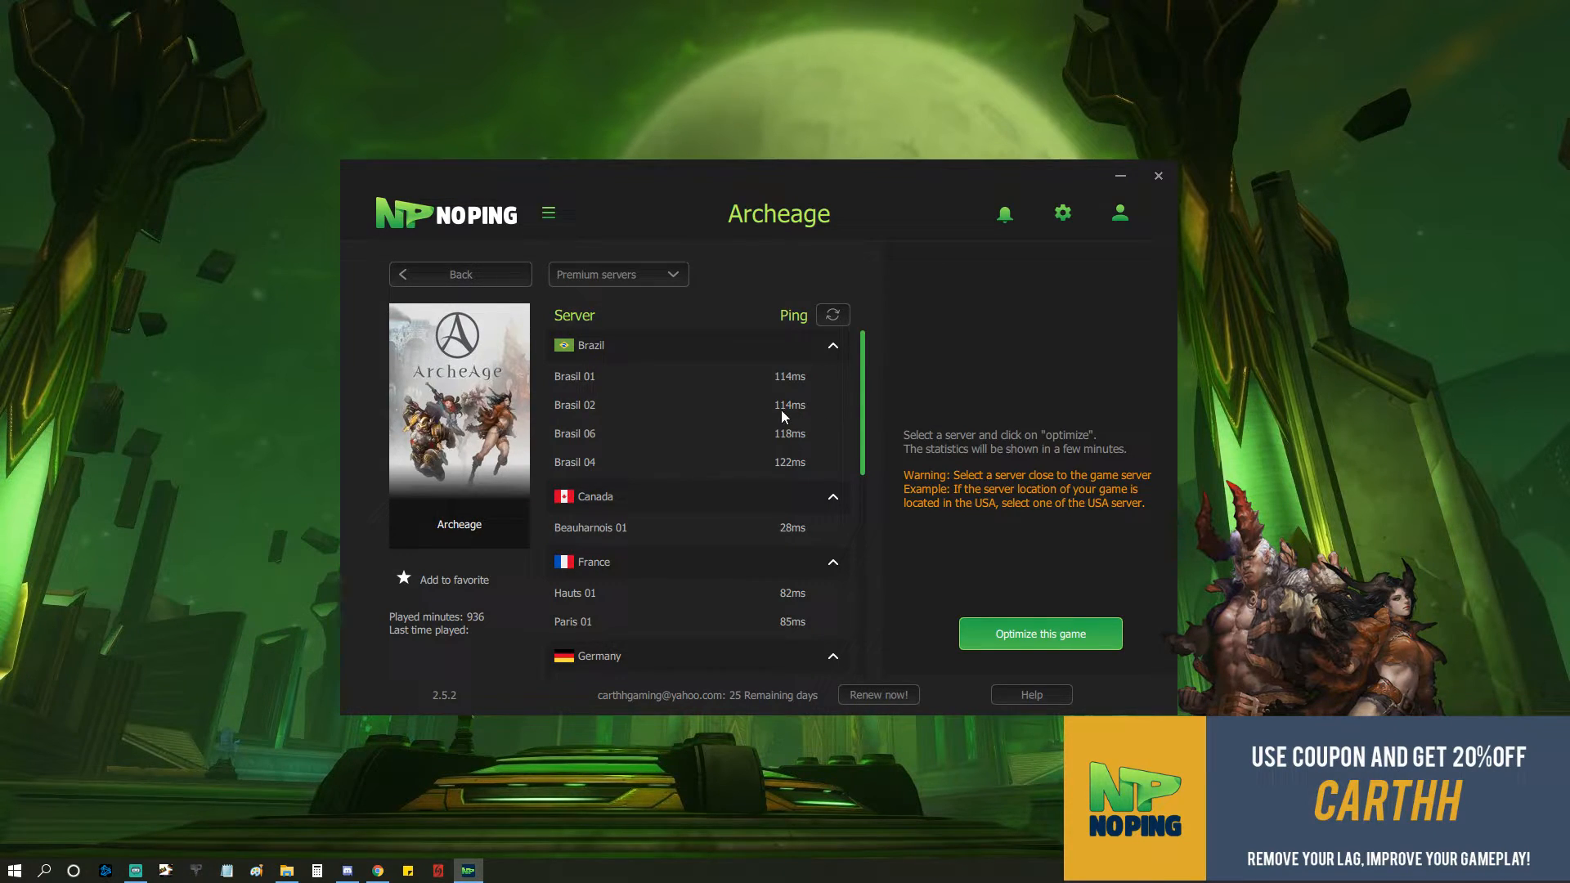
Select the United States New Jersey 01 server and optimize ArcheAge through it.
scroll("down", 3)
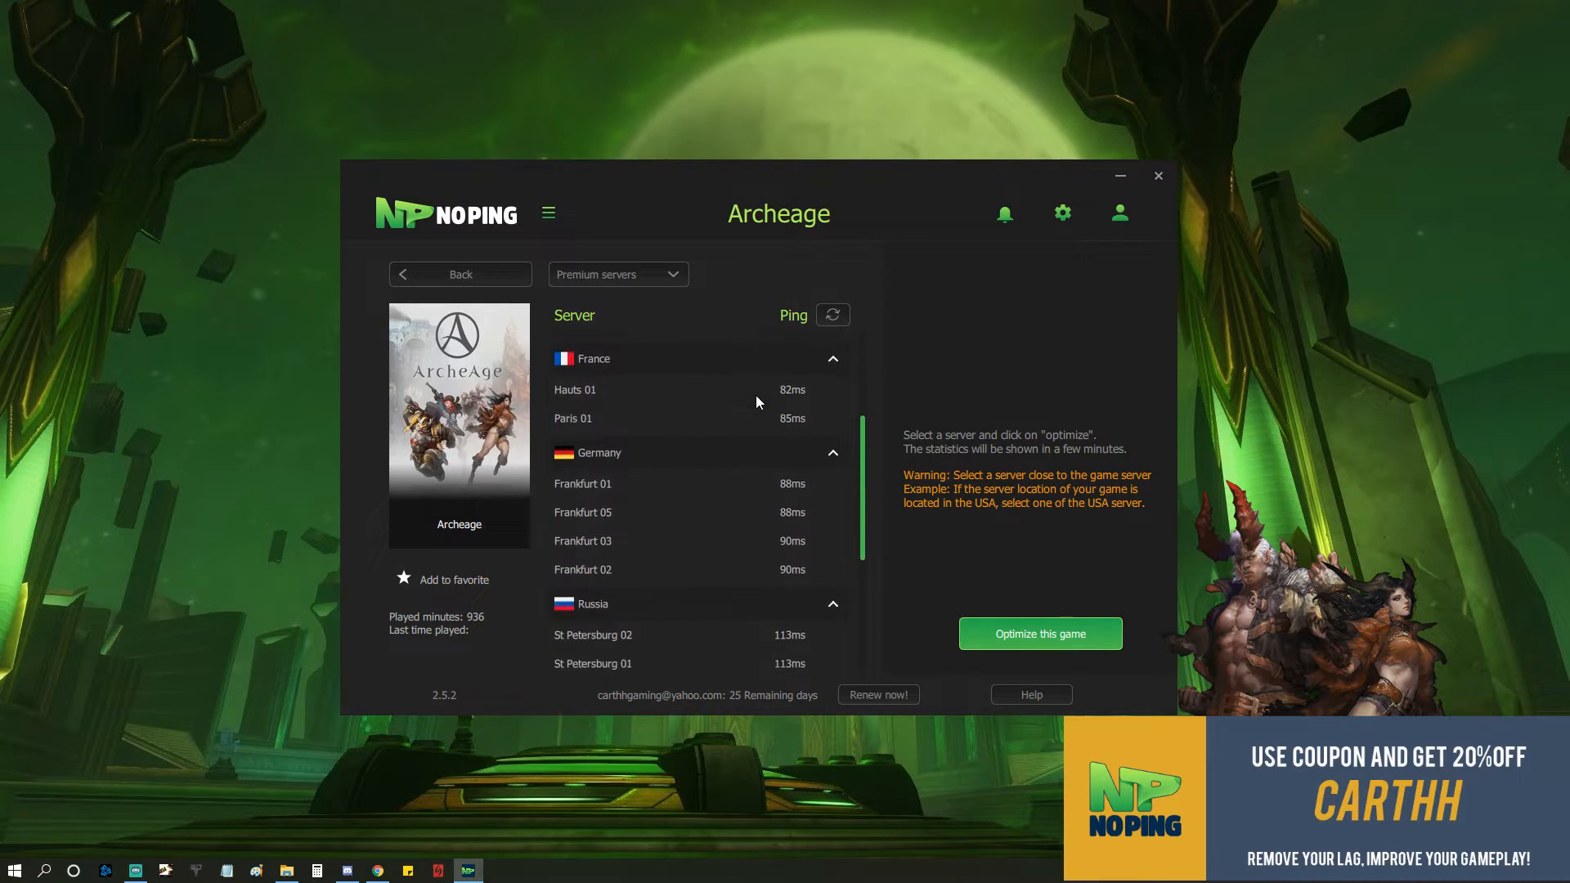
scroll("up", 3)
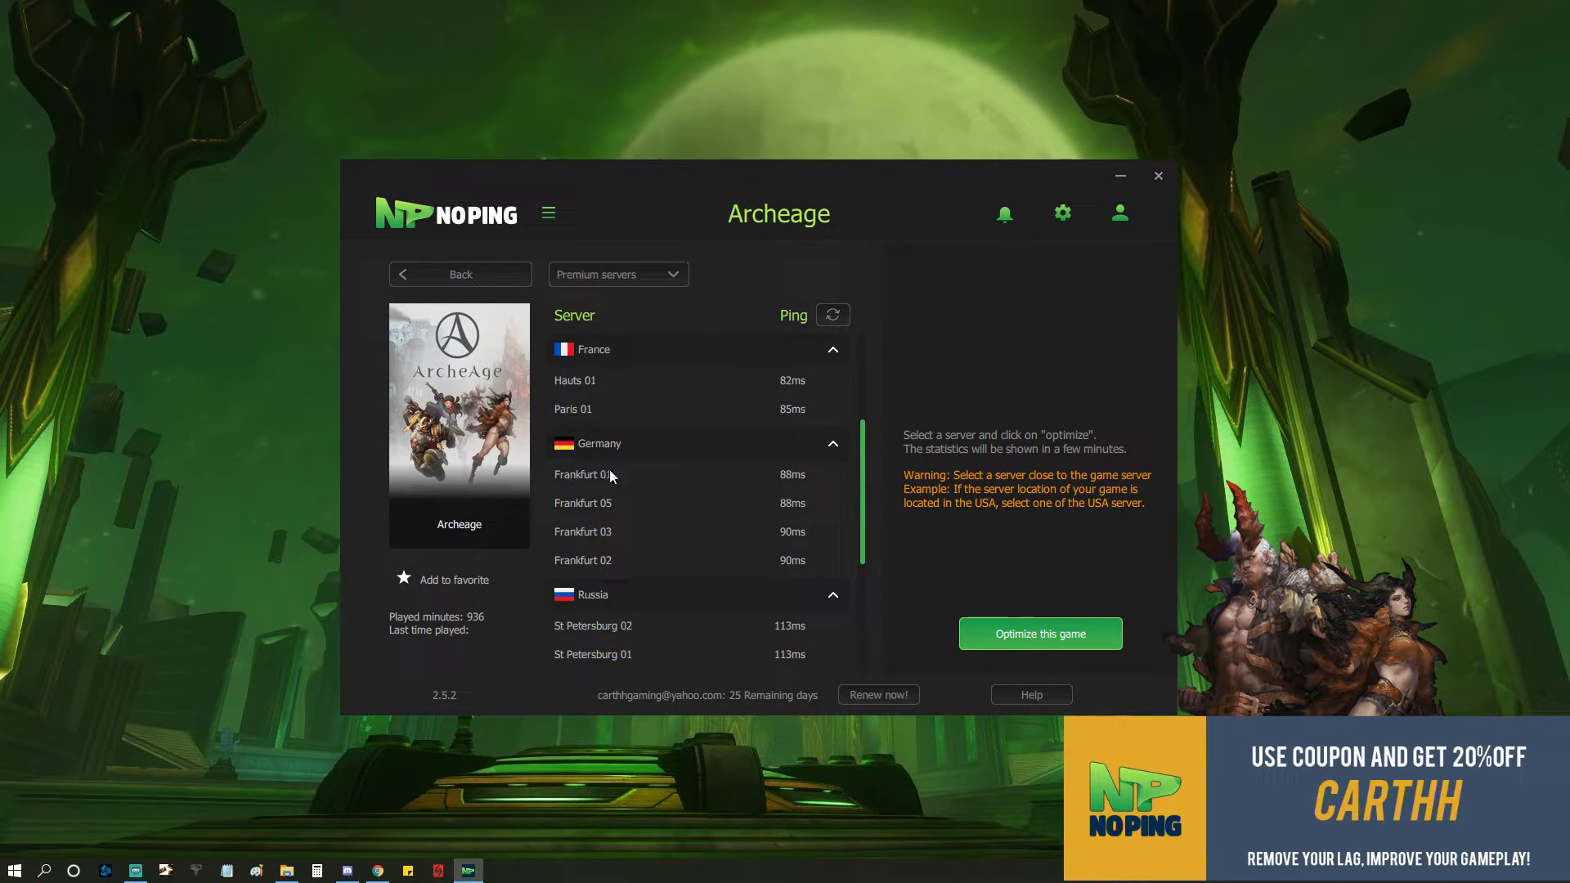
scroll("down", 3)
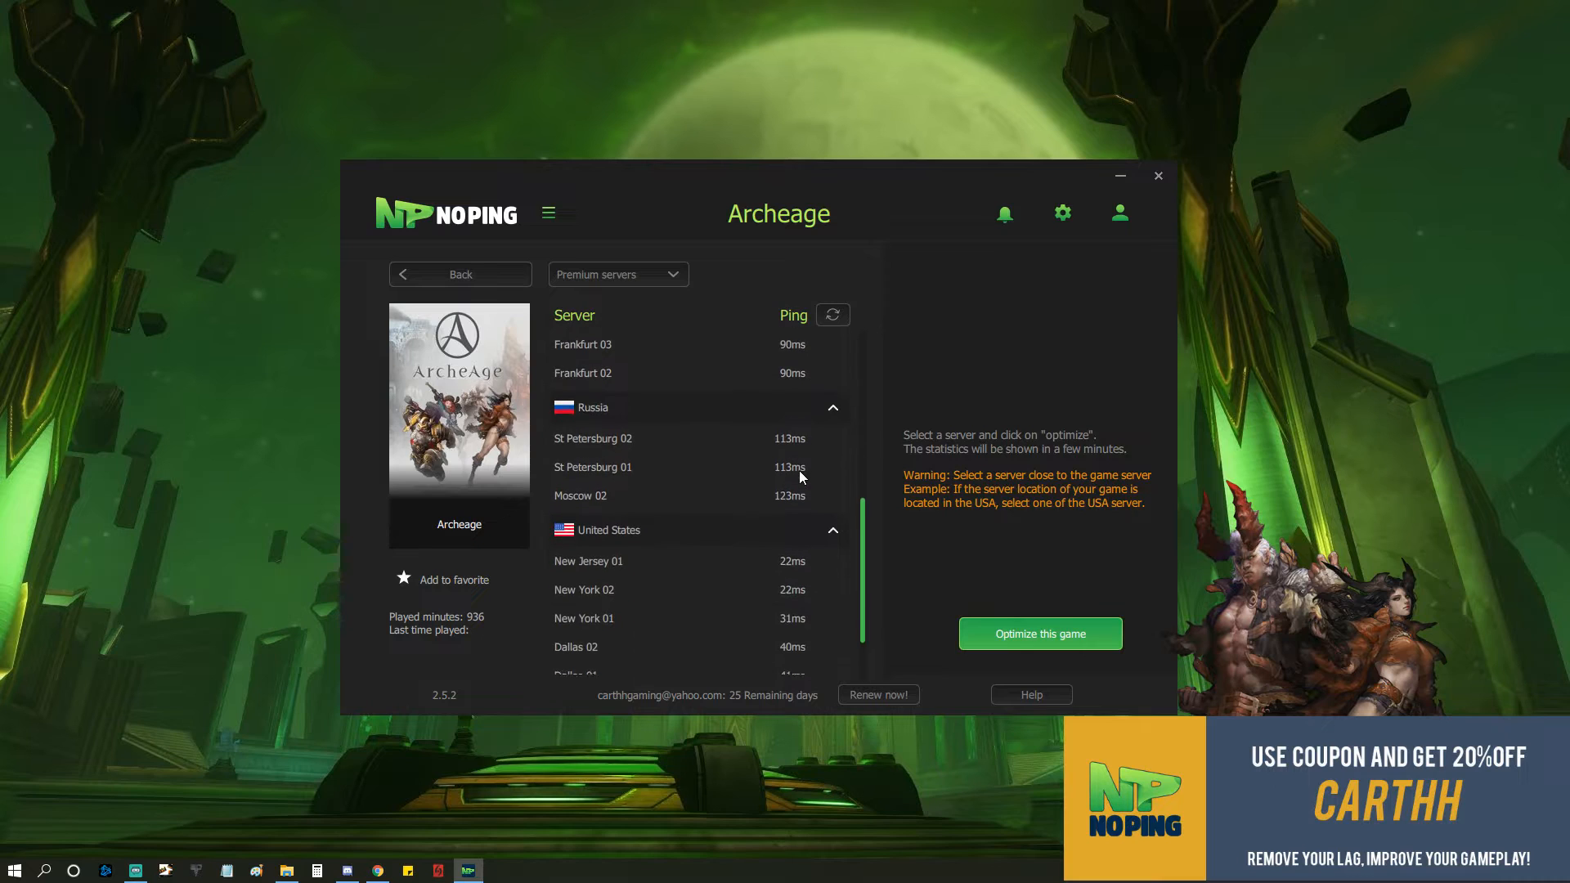
scroll("down", 3)
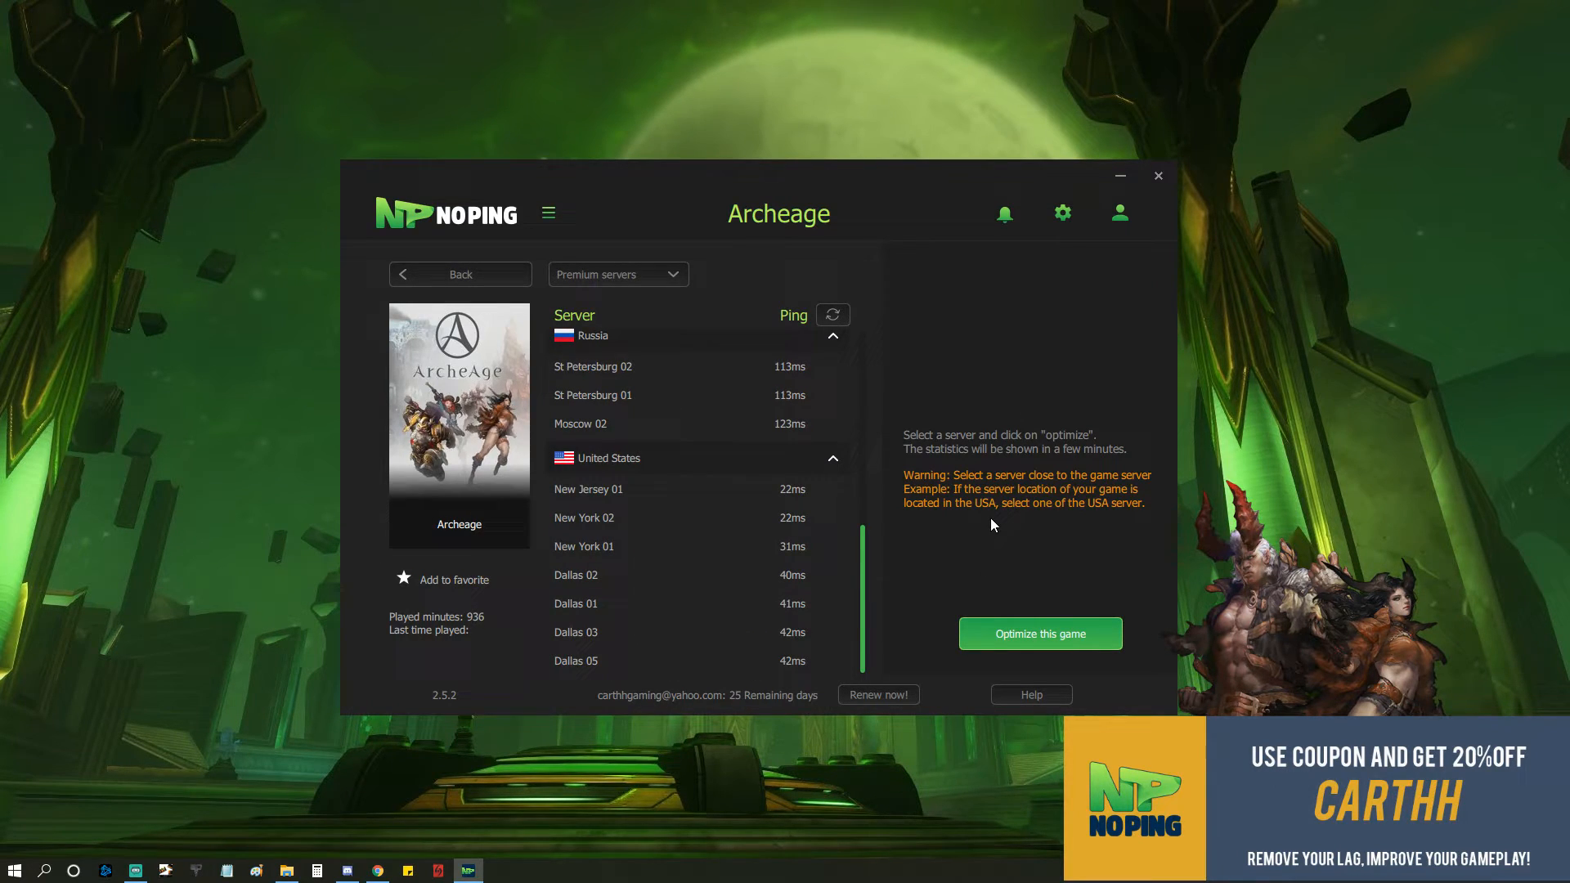
mouse_move(616, 498)
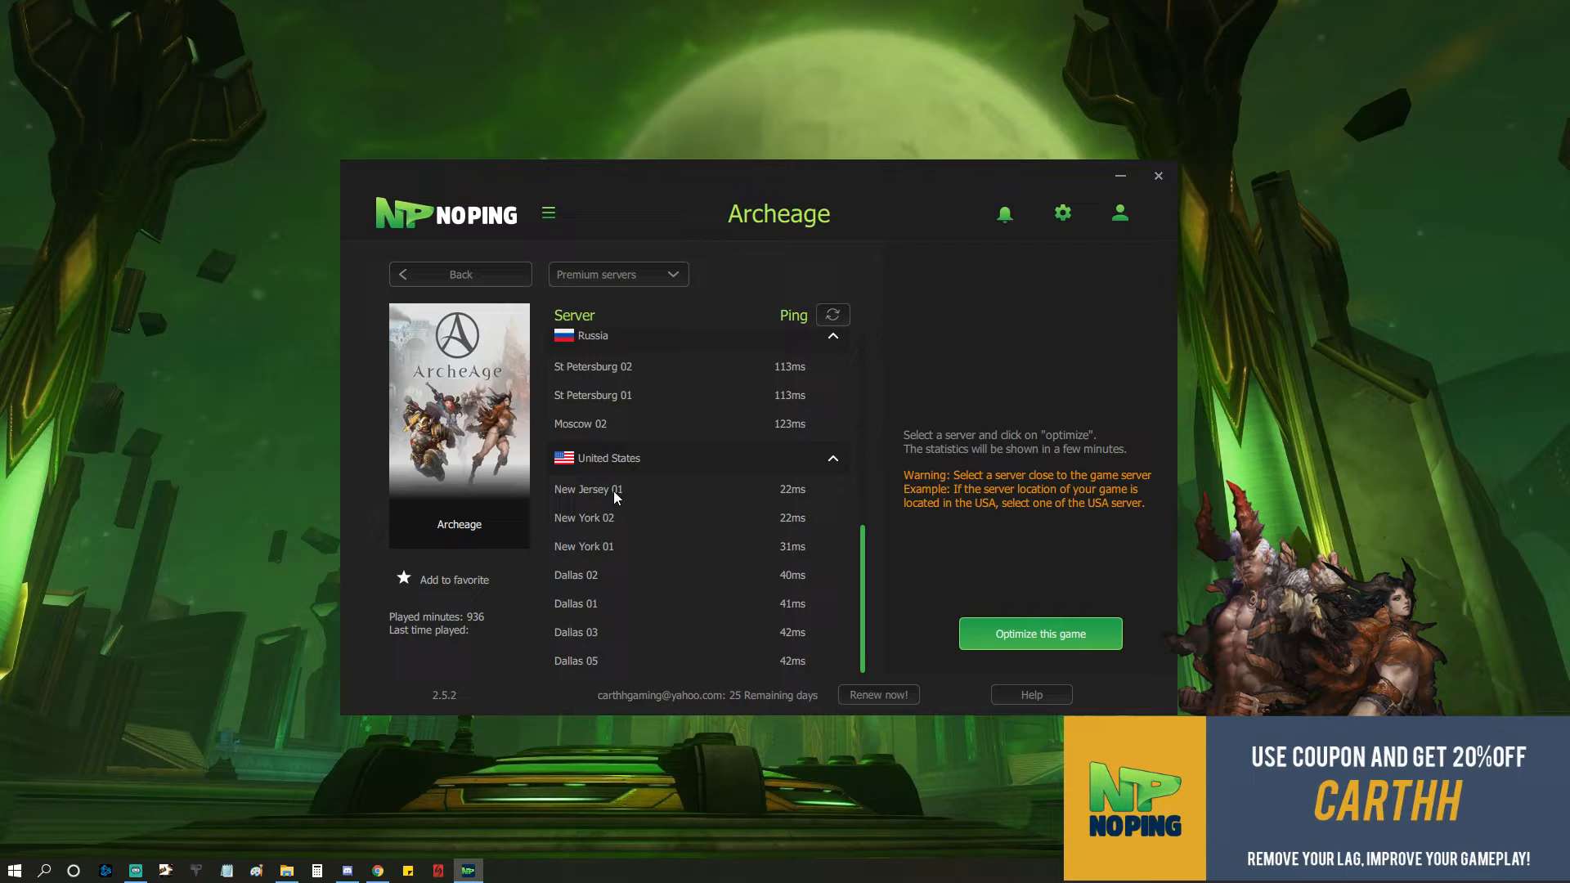
left_click(589, 489)
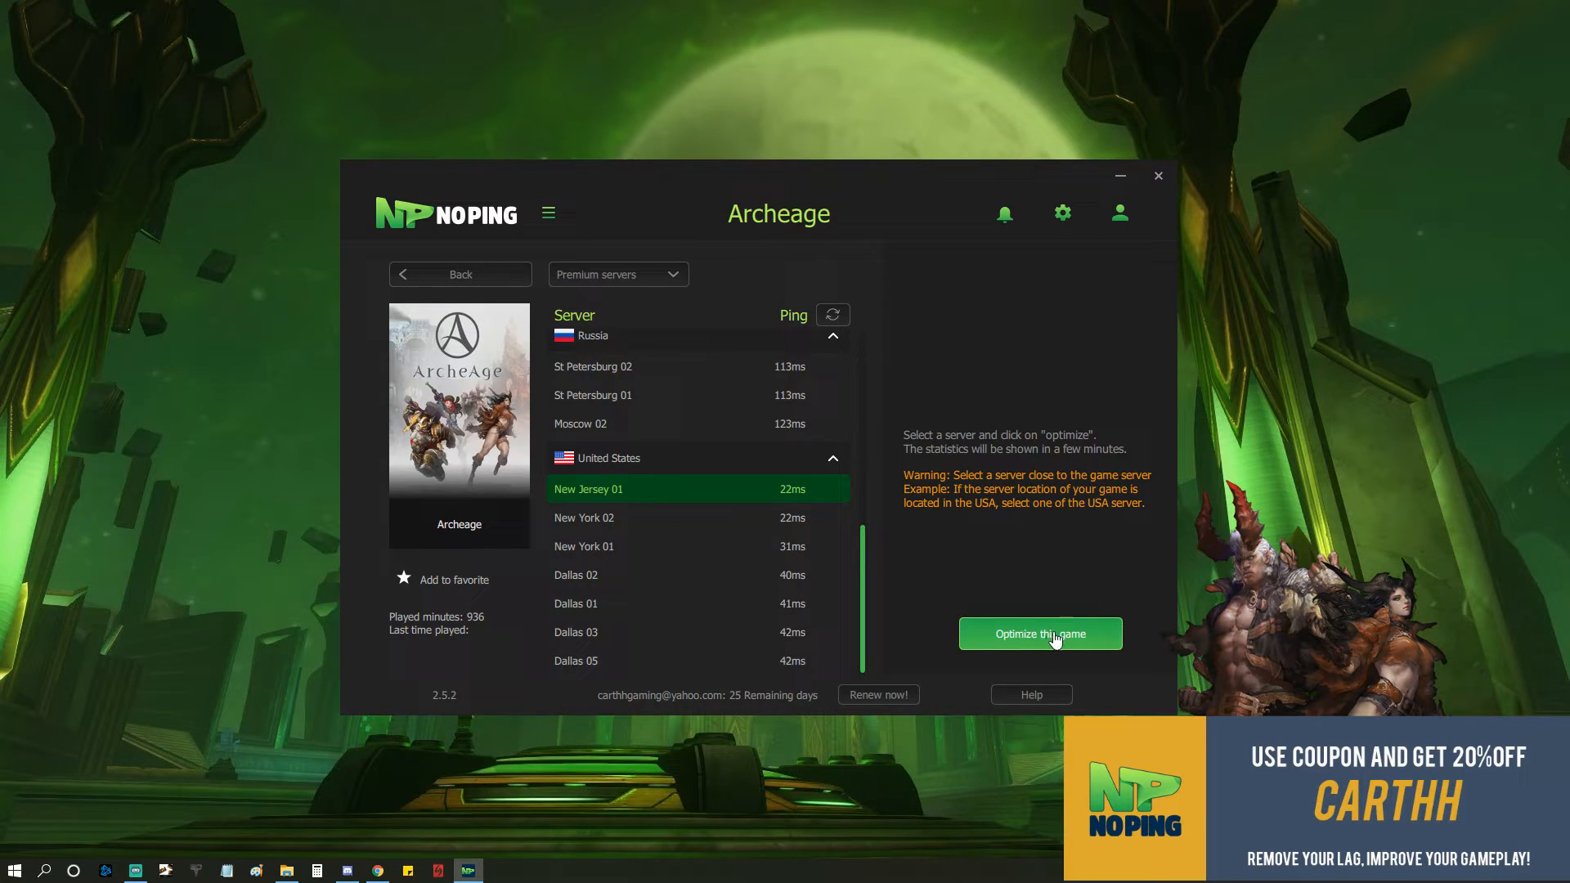
left_click(1039, 634)
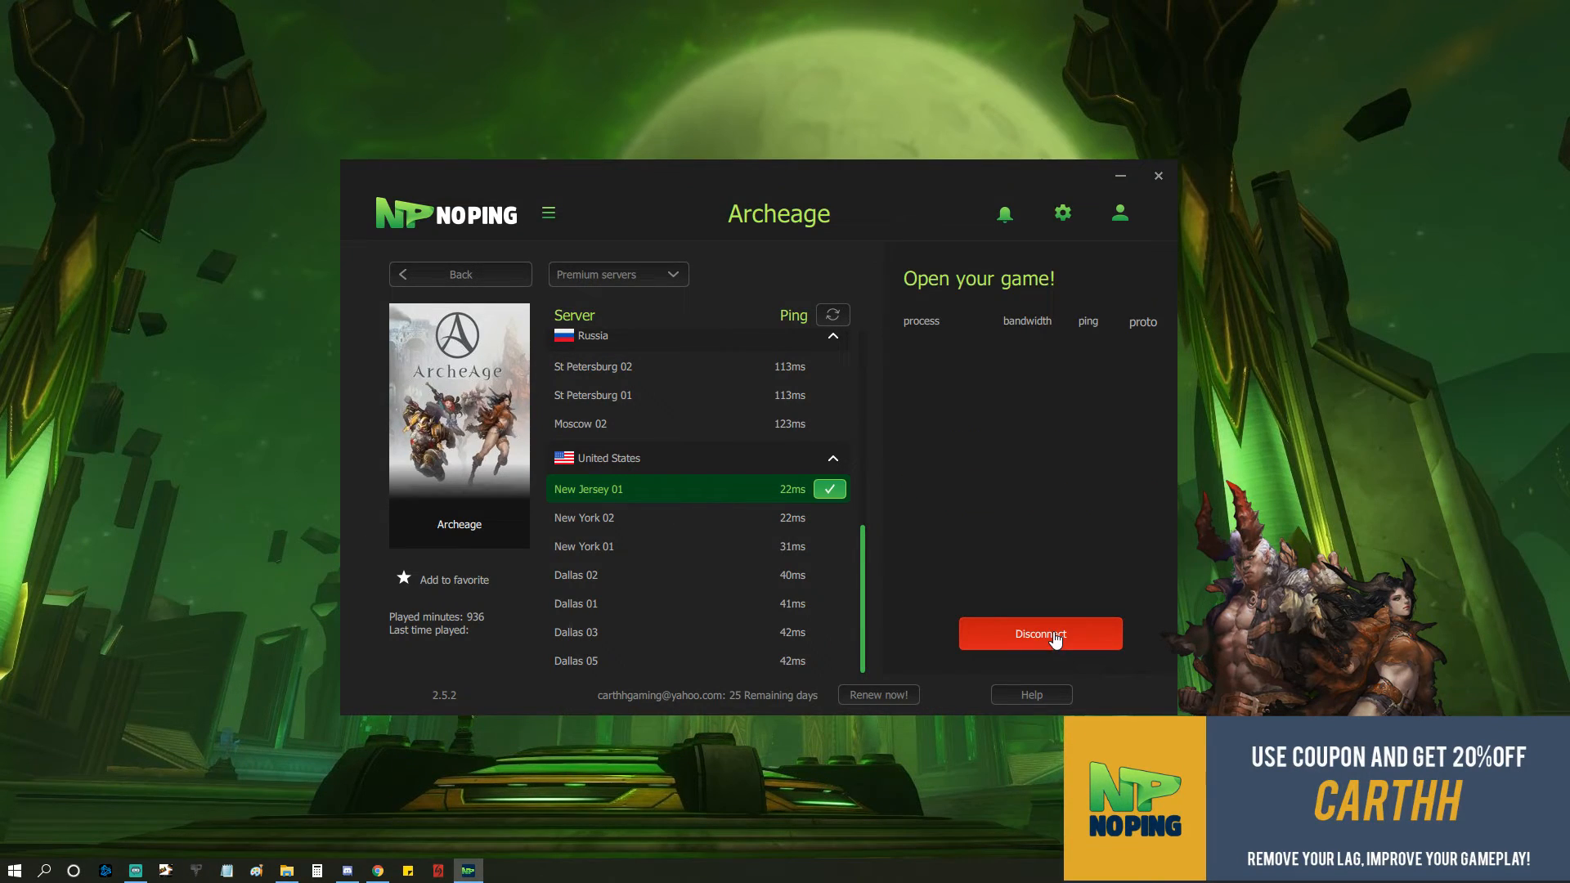